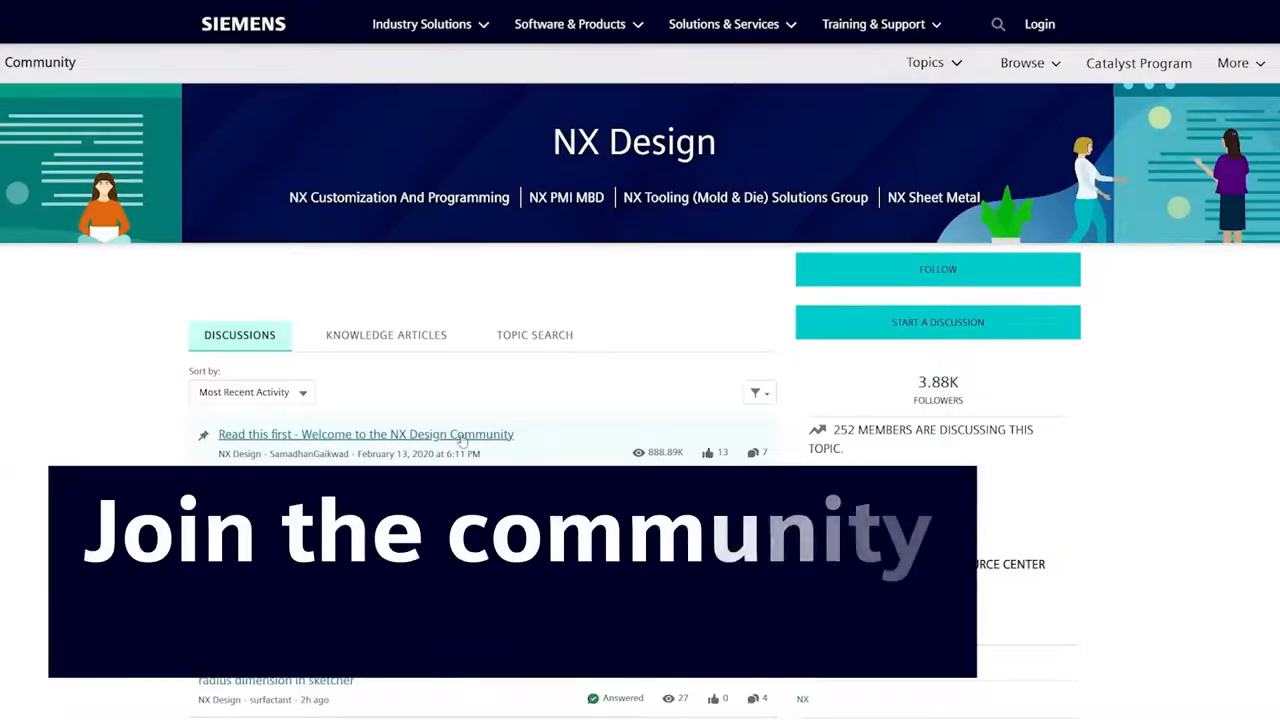
# Step: Open the pinned 'Read this first - Welcome to the NX Design Community' thread and scroll to its replies
pyautogui.click(365, 433)
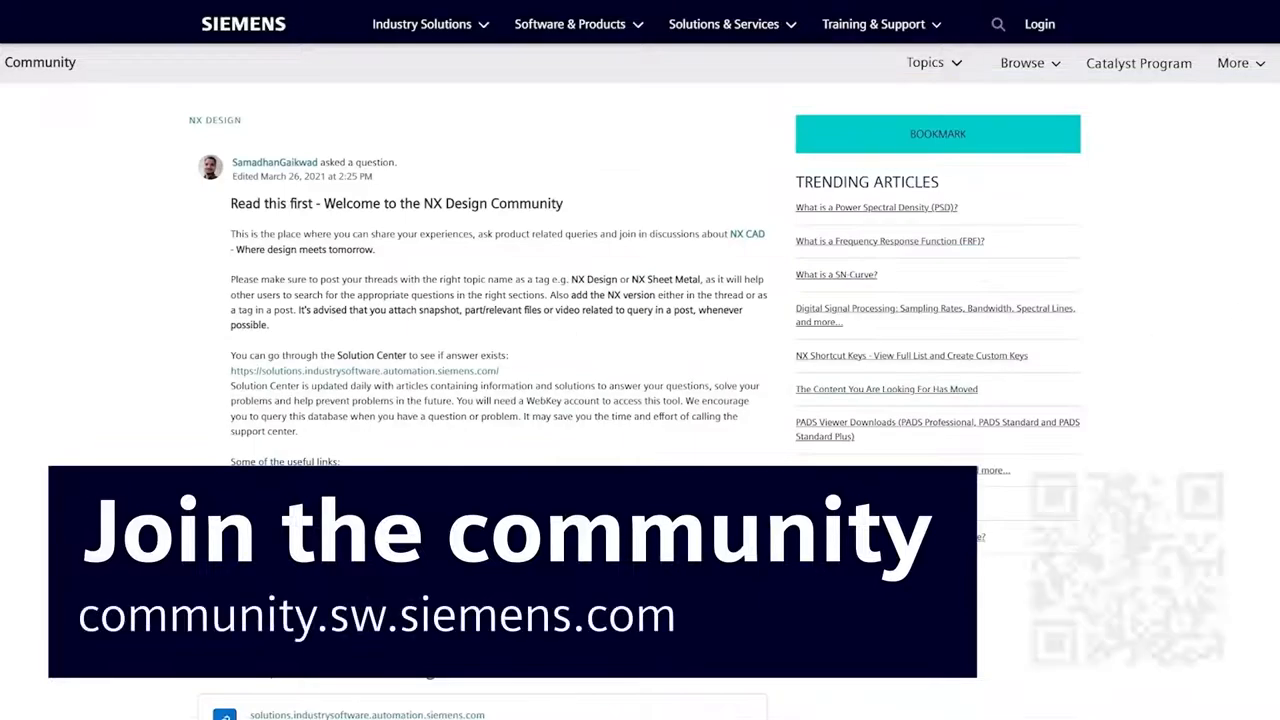
pyautogui.scroll(-3)
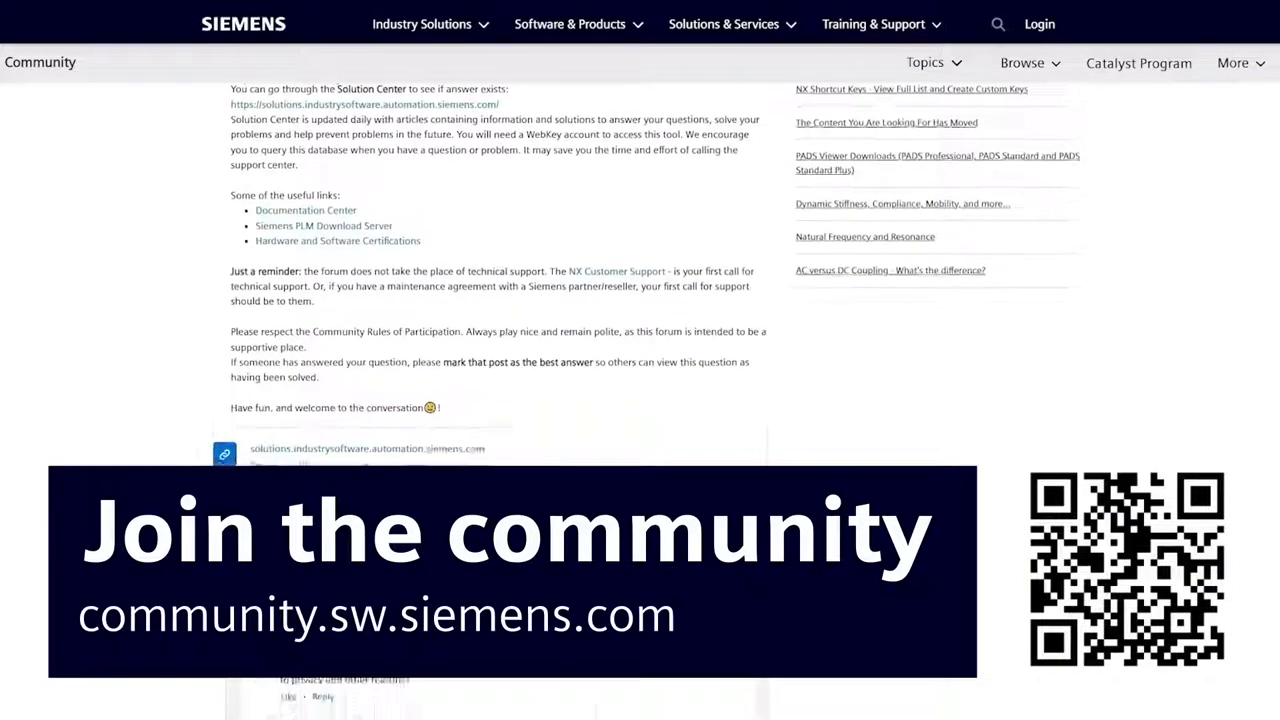
pyautogui.scroll(-3)
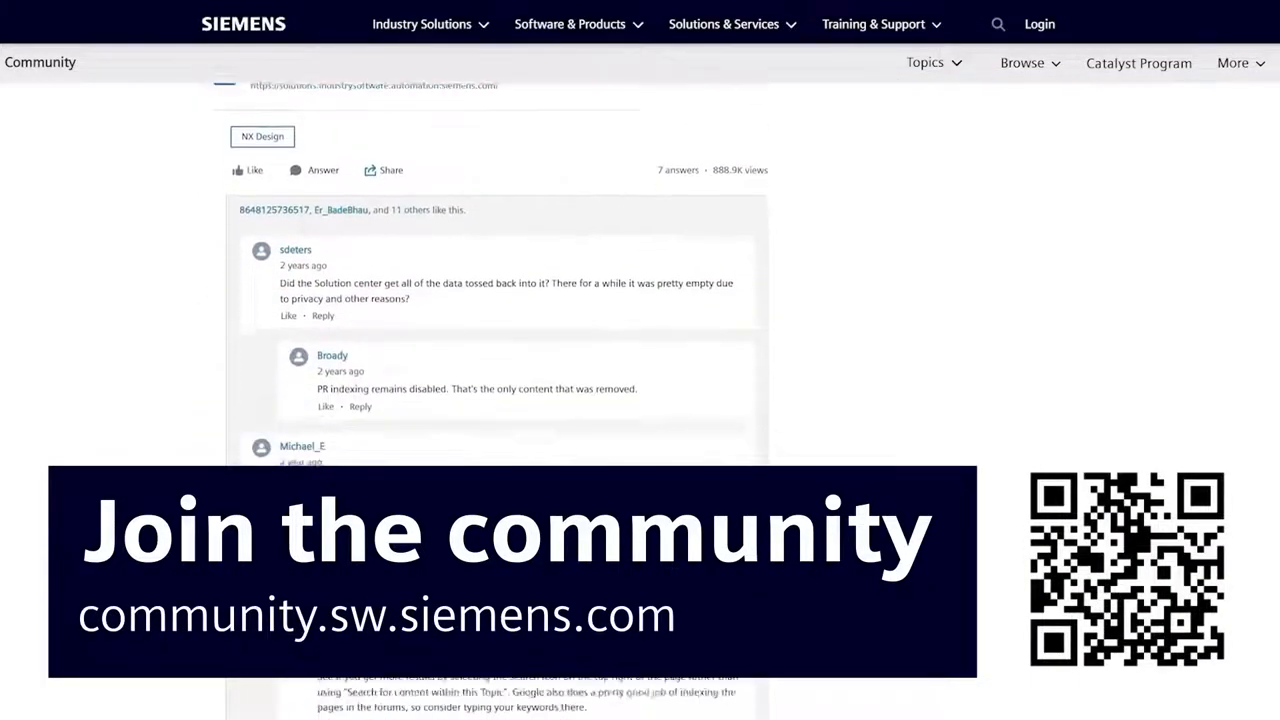